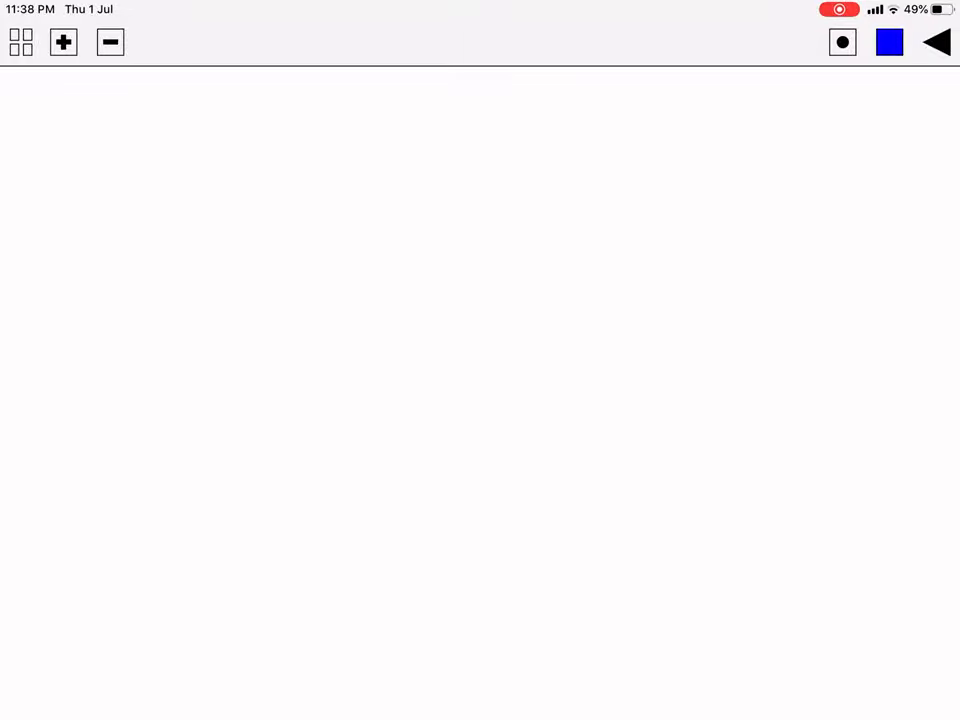
# Step: Draw a blue arch near the centre and fill it densely with red scribble, then return to blue
pyautogui.moveTo(330, 296); pyautogui.dragTo(420, 300)
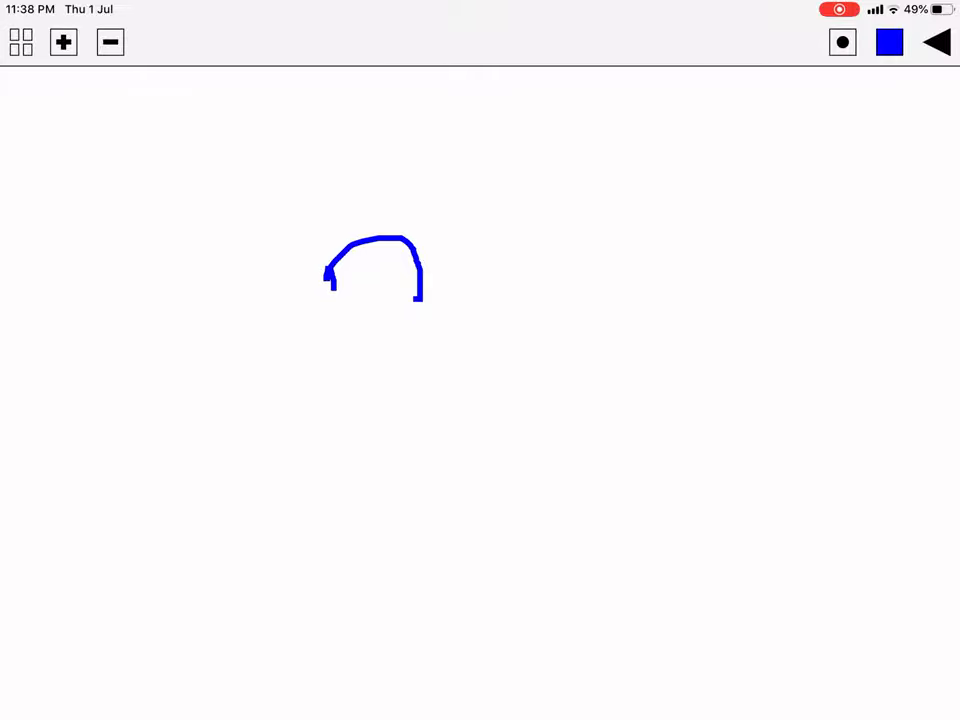
pyautogui.click(888, 42)
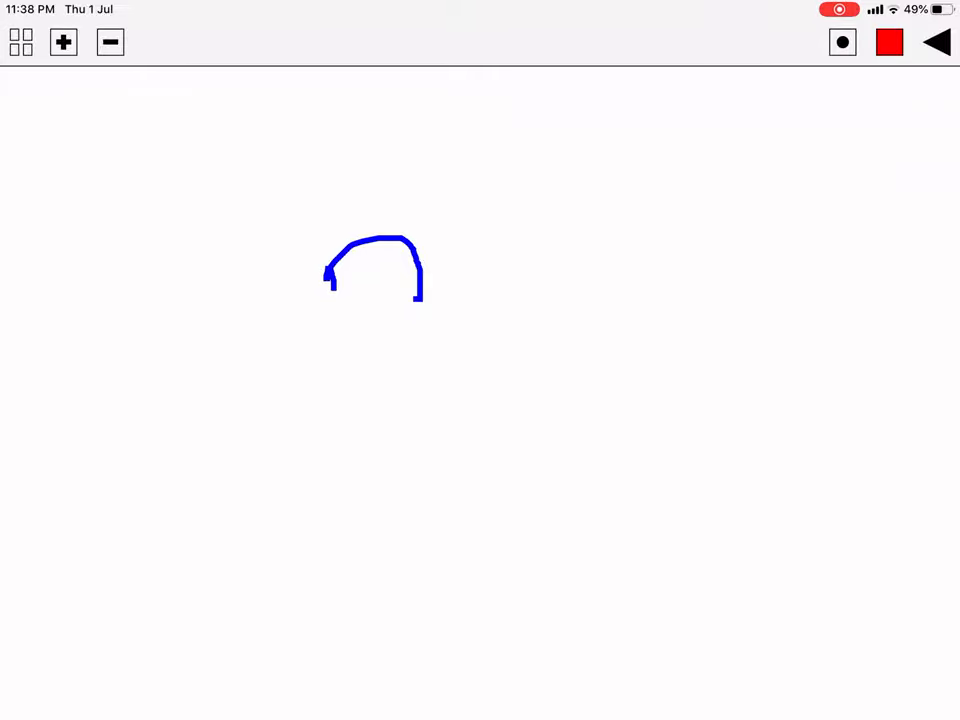
pyautogui.moveTo(344, 264); pyautogui.dragTo(400, 256)
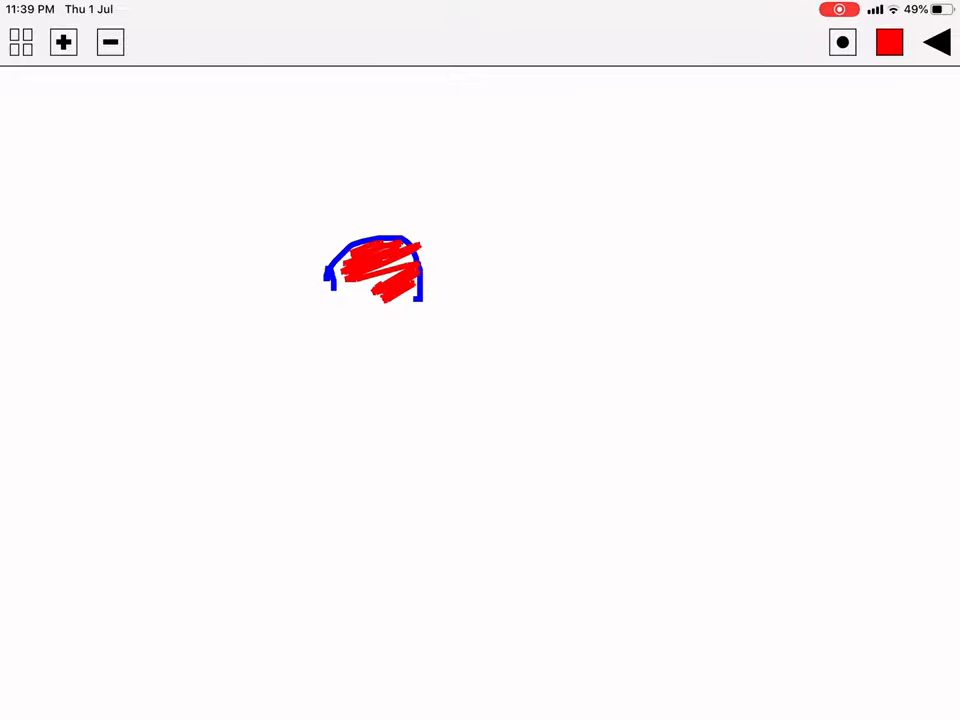
pyautogui.moveTo(370, 260); pyautogui.dragTo(410, 284)
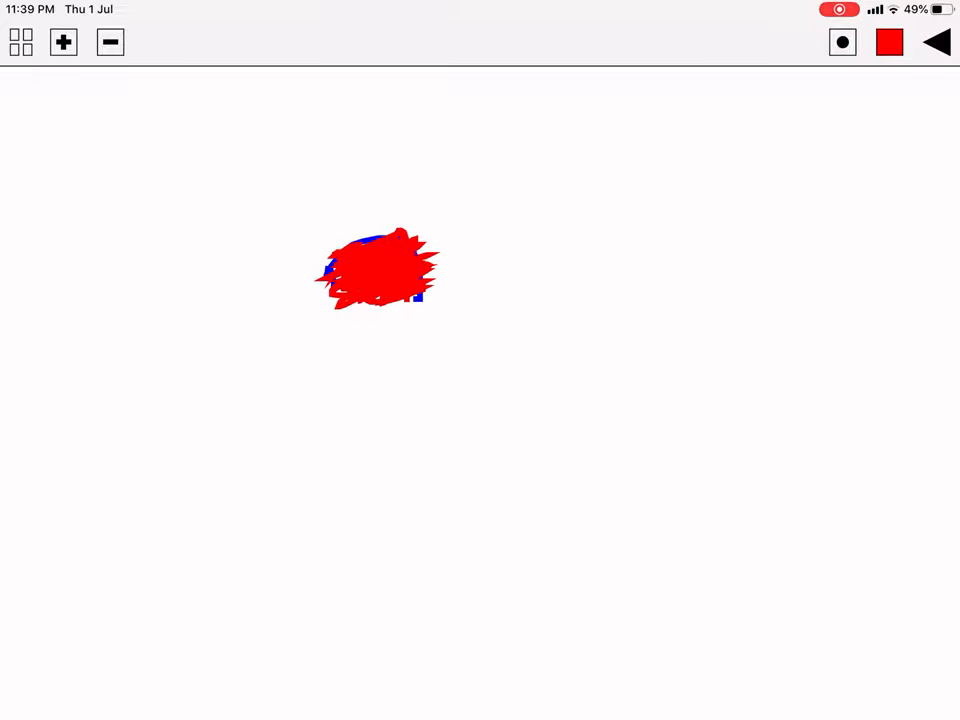
pyautogui.click(888, 42)
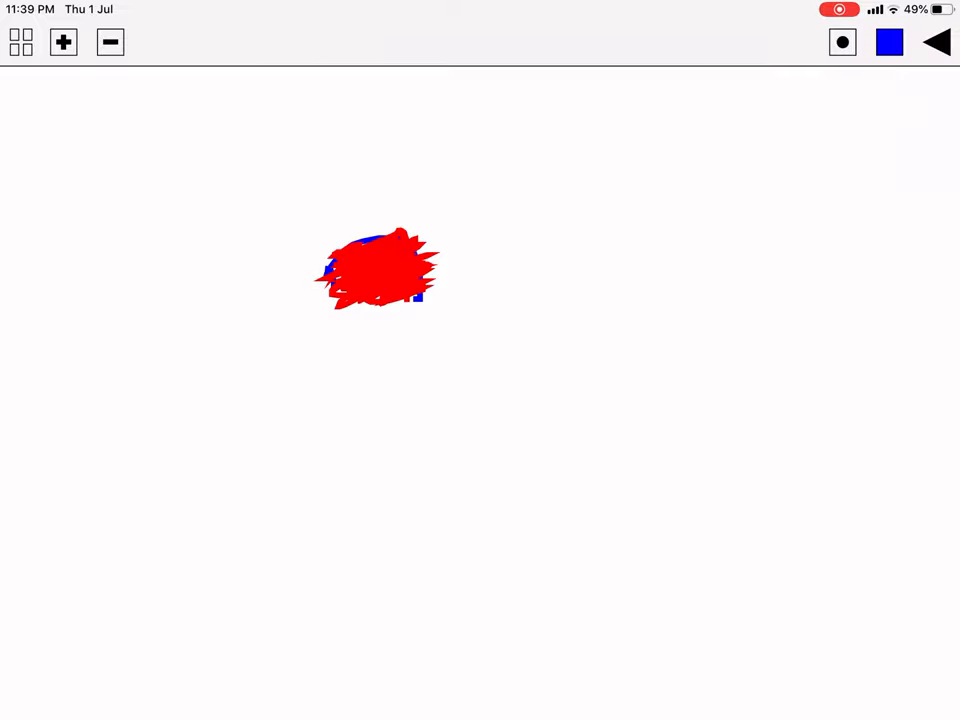
# Step: Draw the two sides of the pencil body and short black inner lines below the red cap
pyautogui.moveTo(330, 290); pyautogui.dragTo(356, 410)
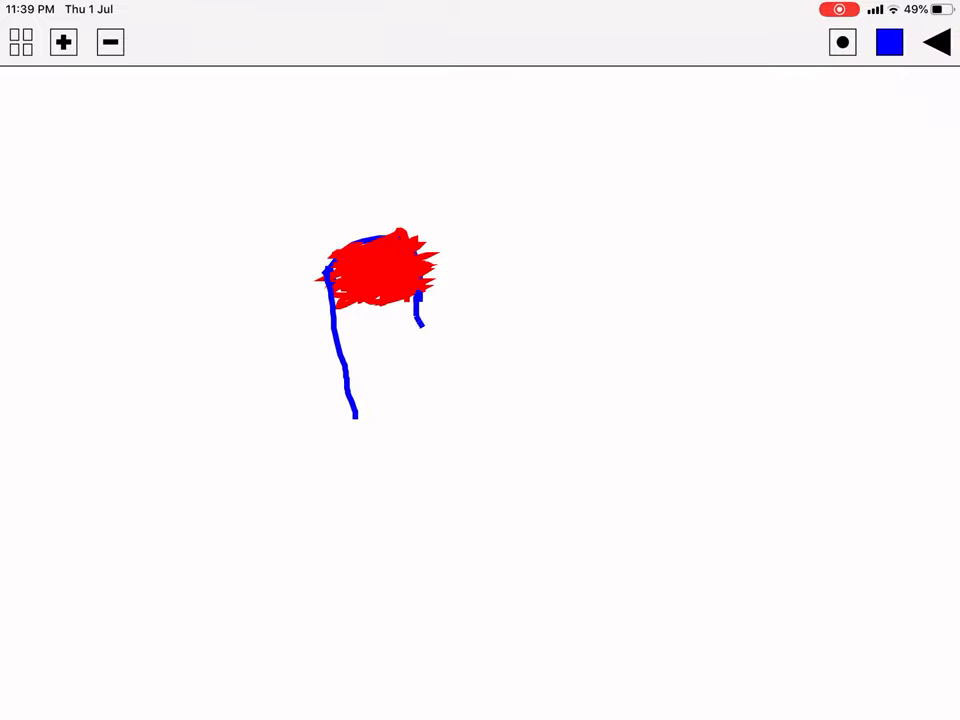
pyautogui.moveTo(420, 320); pyautogui.dragTo(440, 396)
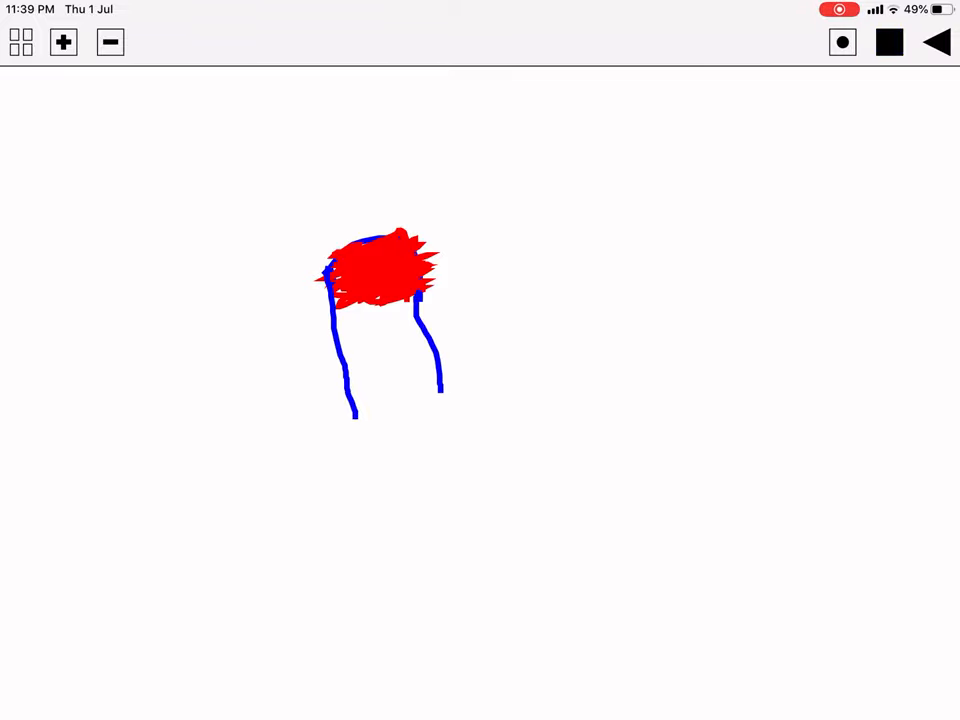
pyautogui.moveTo(364, 324); pyautogui.dragTo(376, 360)
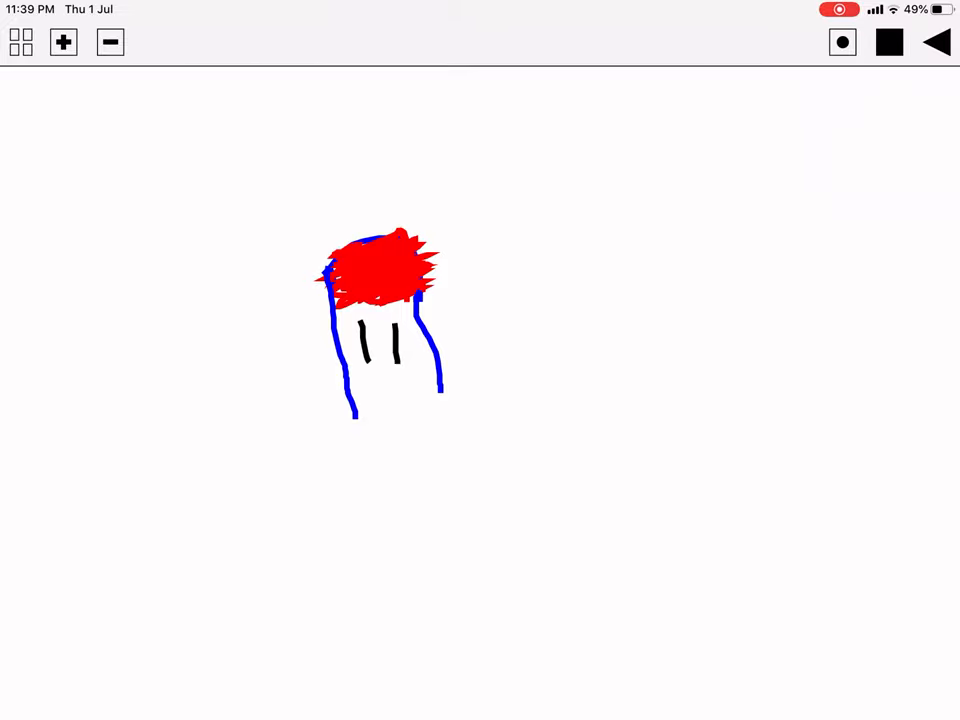
pyautogui.moveTo(390, 340); pyautogui.dragTo(404, 470)
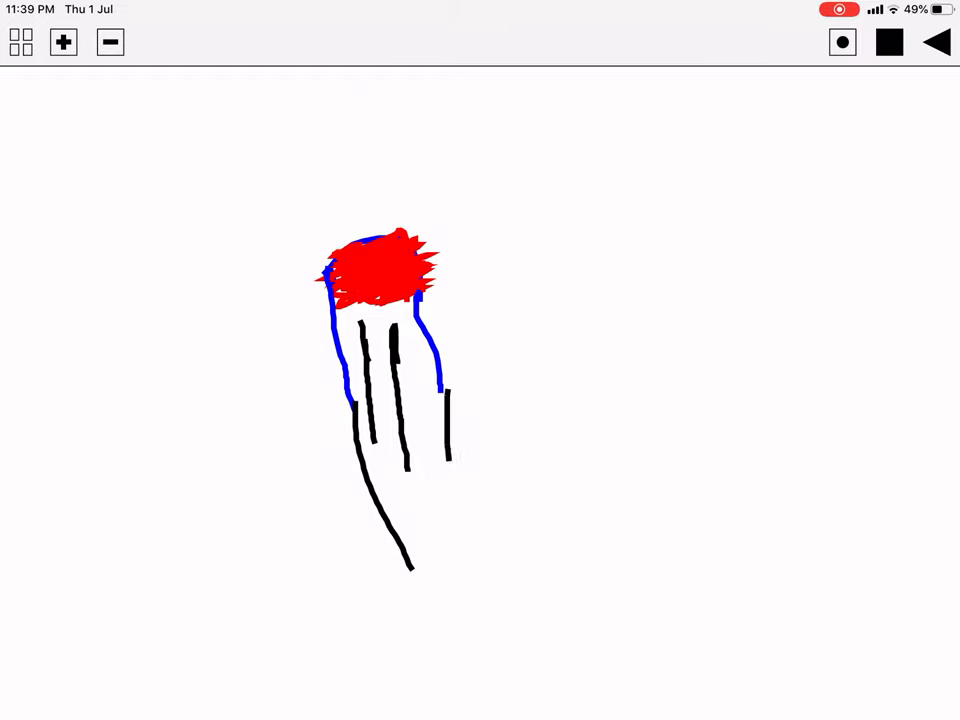
# Step: Extend the black inner lines and both blue sides downward into a long pencil body
pyautogui.click(888, 42)
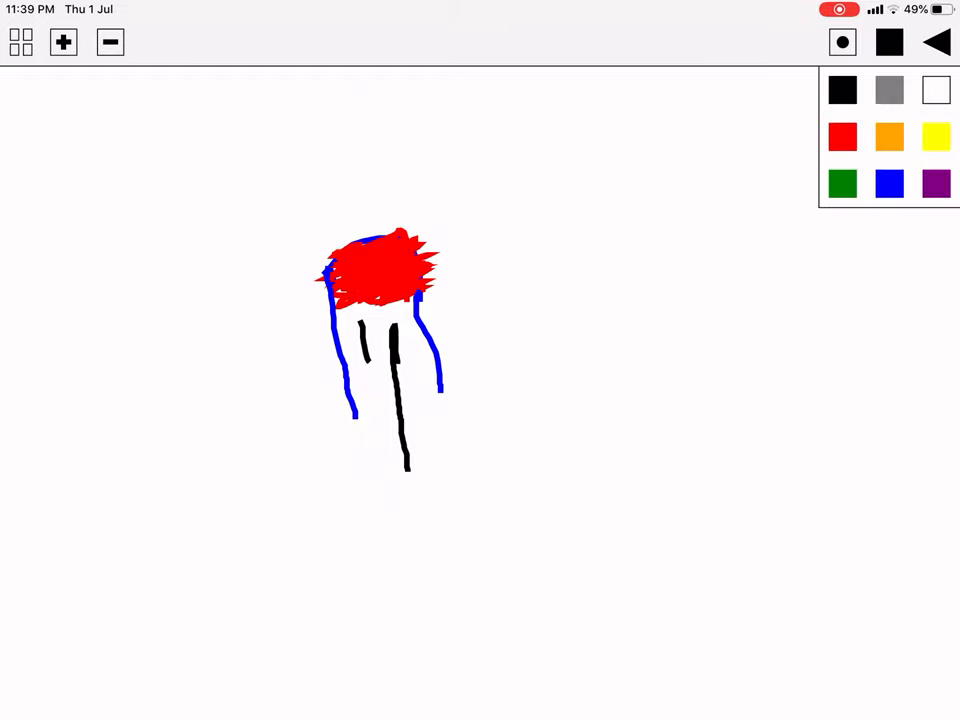
pyautogui.moveTo(360, 340); pyautogui.dragTo(370, 430)
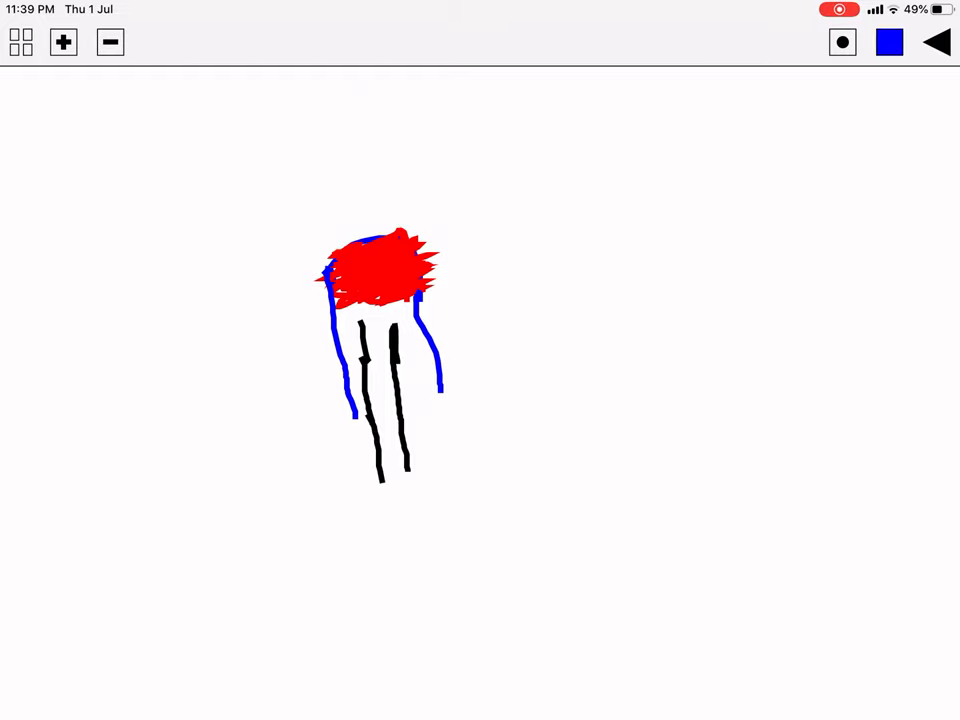
pyautogui.moveTo(440, 380); pyautogui.dragTo(458, 536)
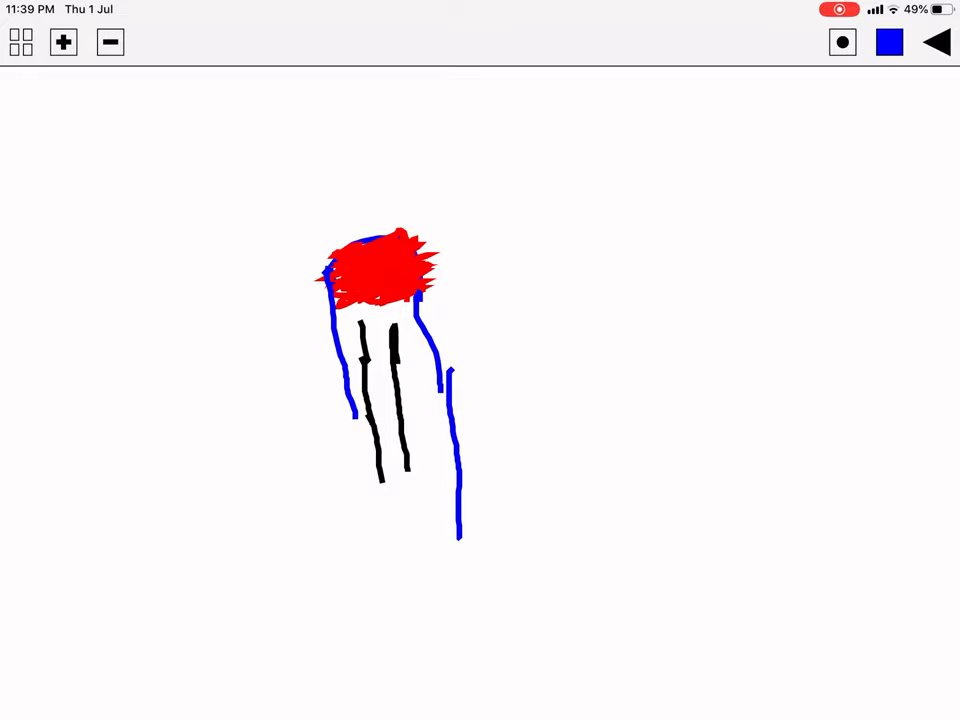
pyautogui.moveTo(340, 400); pyautogui.dragTo(378, 568)
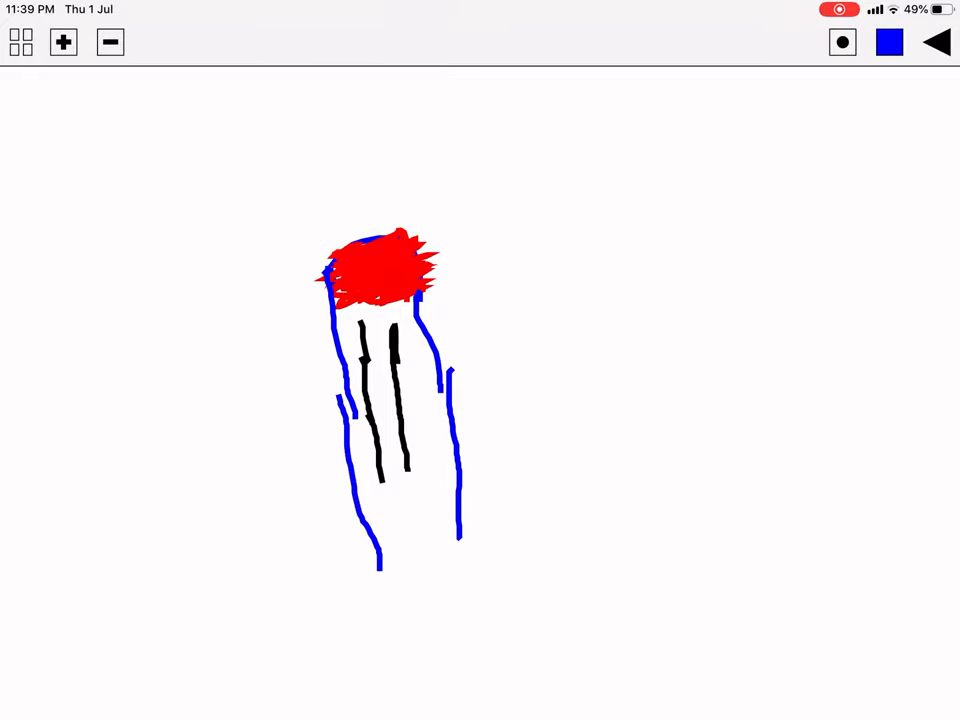
pyautogui.click(888, 42)
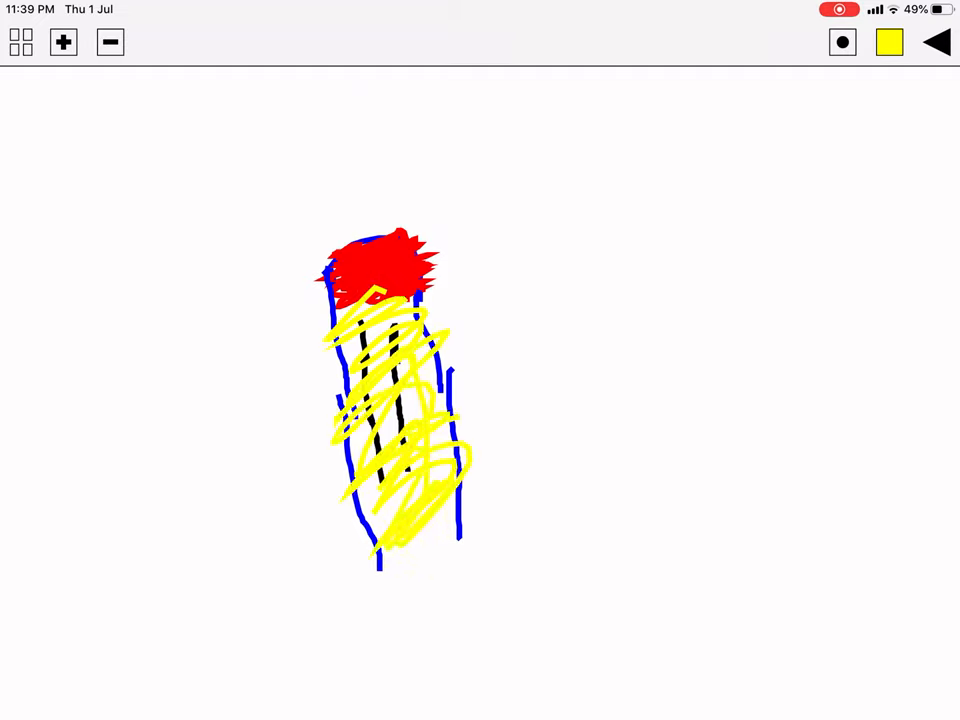
# Step: Scribble yellow over the pencil body and clear the canvas blank again
pyautogui.click(888, 42)
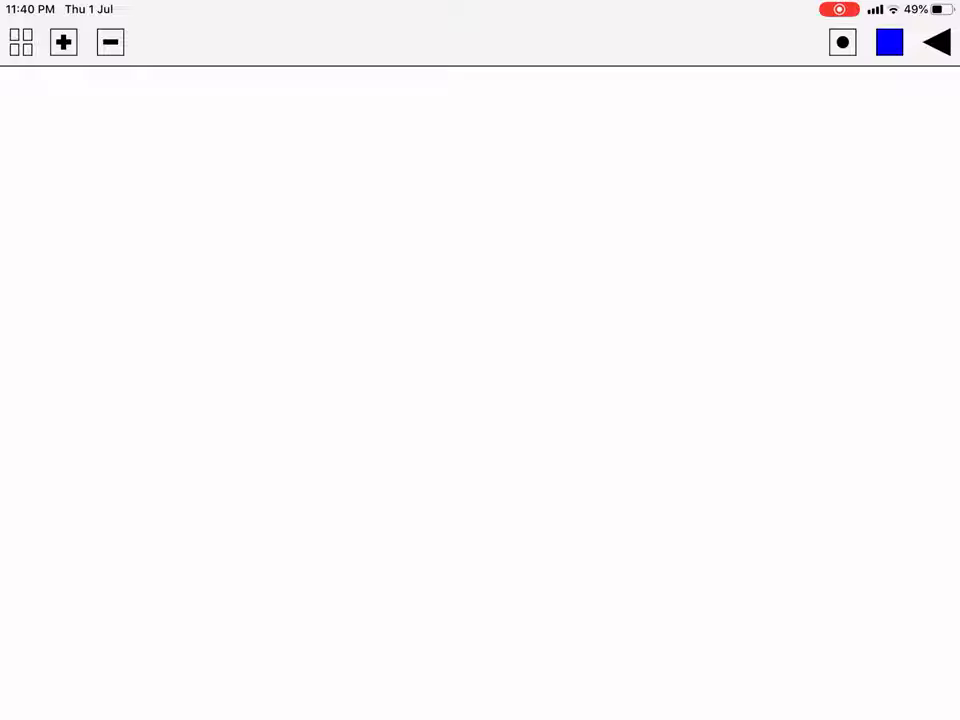
# Step: Switch to black and draw a claw shape with a curved body line left of centre
pyautogui.click(888, 42)
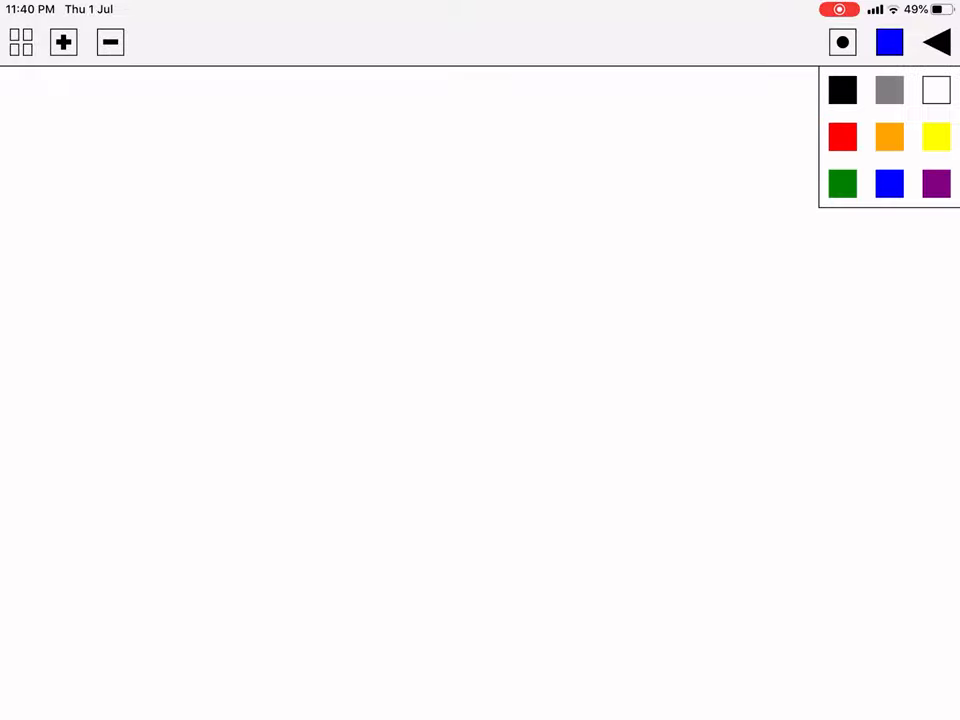
pyautogui.click(842, 90)
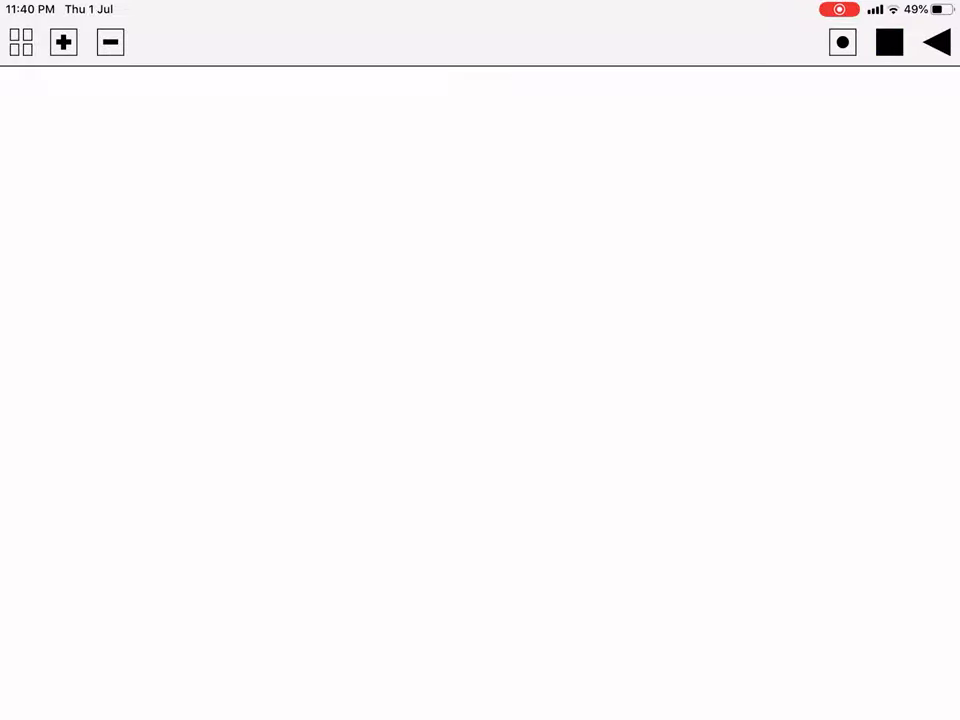
pyautogui.moveTo(356, 270); pyautogui.dragTo(436, 380)
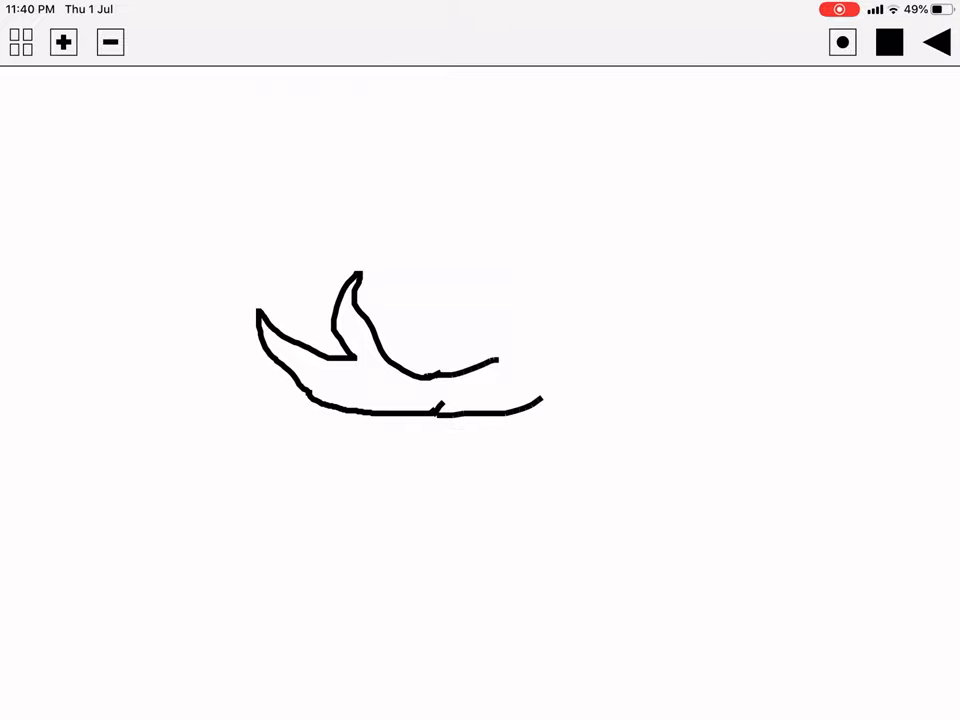
pyautogui.click(888, 42)
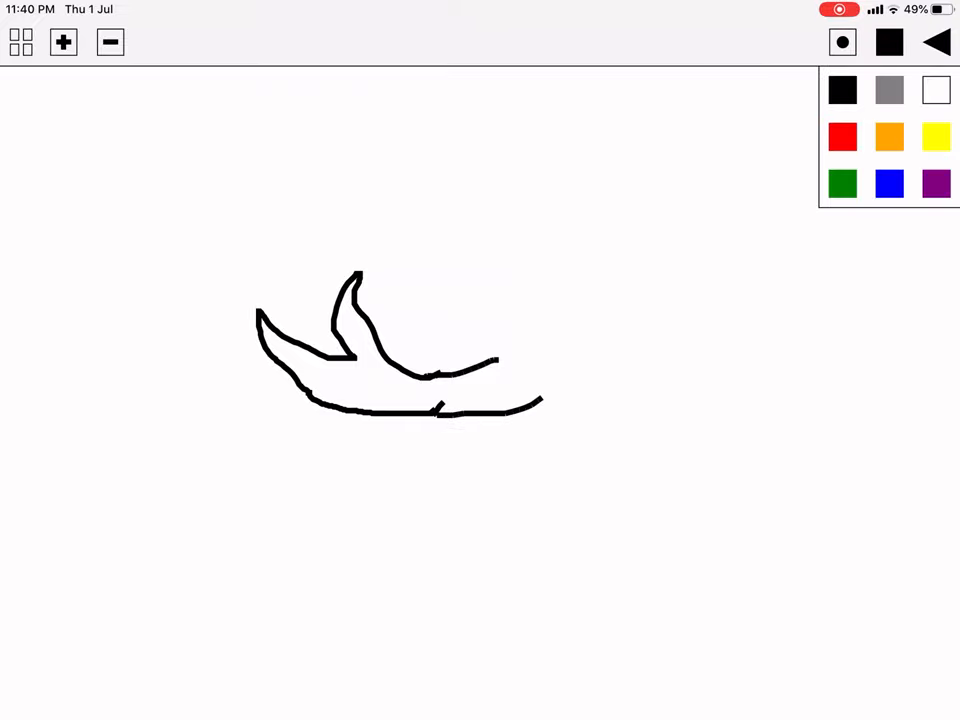
pyautogui.click(748, 258)
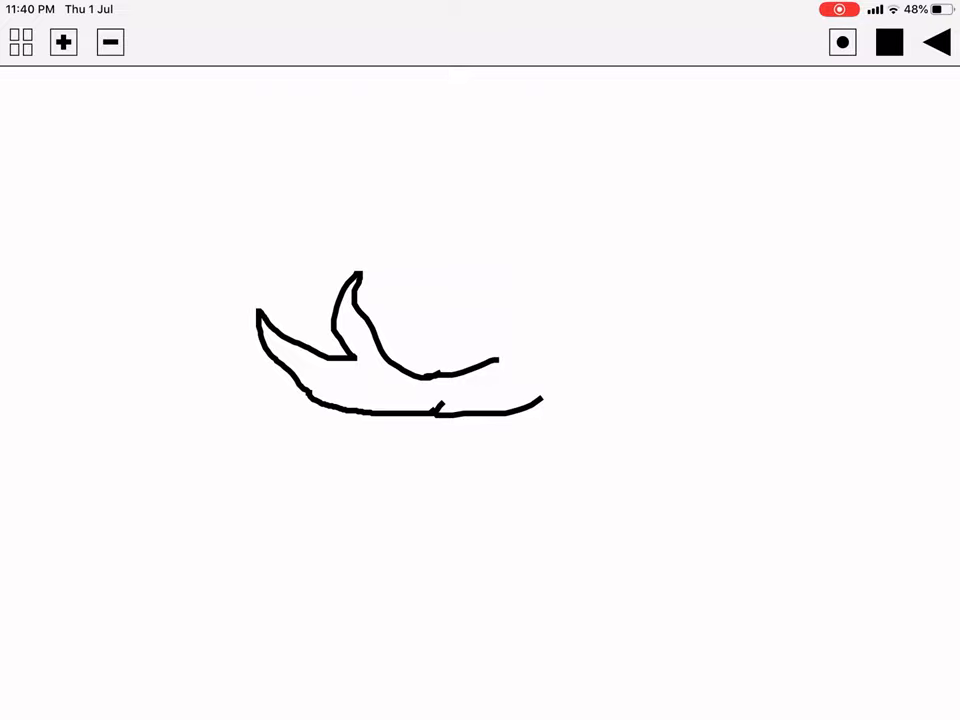
# Step: Add eye stalks with small eyes and the right claw to the crab body
pyautogui.moveTo(486, 284); pyautogui.dragTo(496, 360)
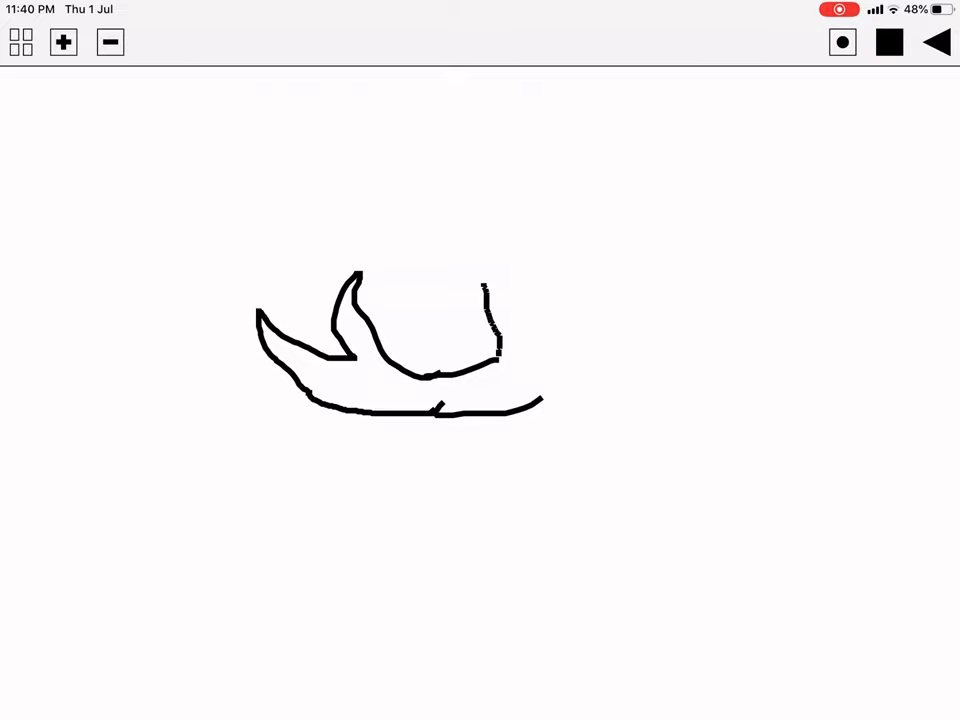
pyautogui.moveTo(460, 256); pyautogui.dragTo(510, 256)
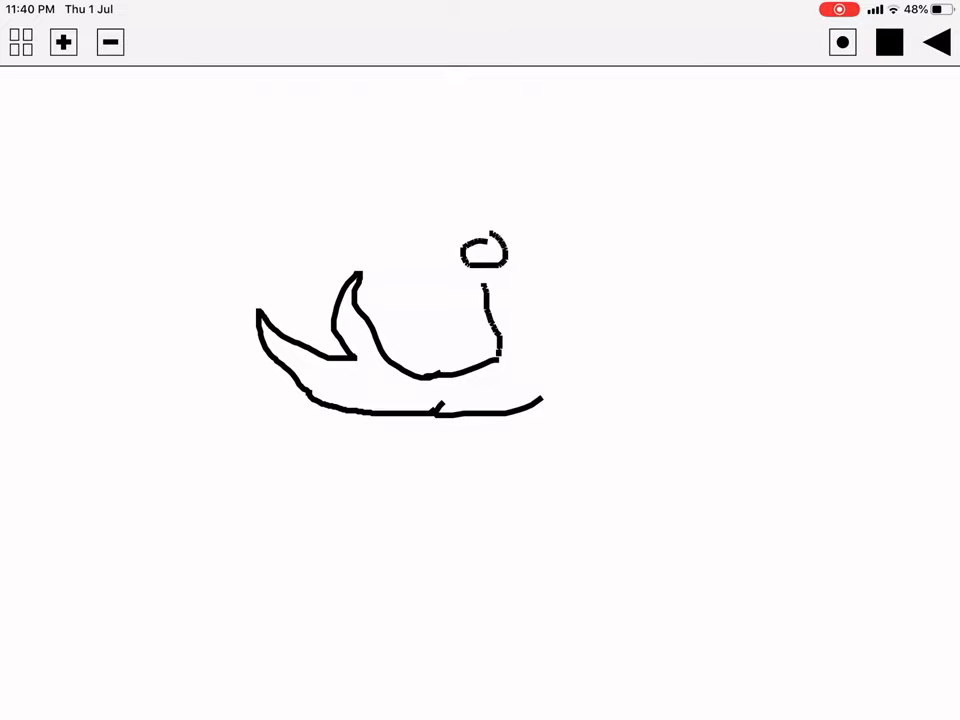
pyautogui.moveTo(486, 282); pyautogui.dragTo(488, 262)
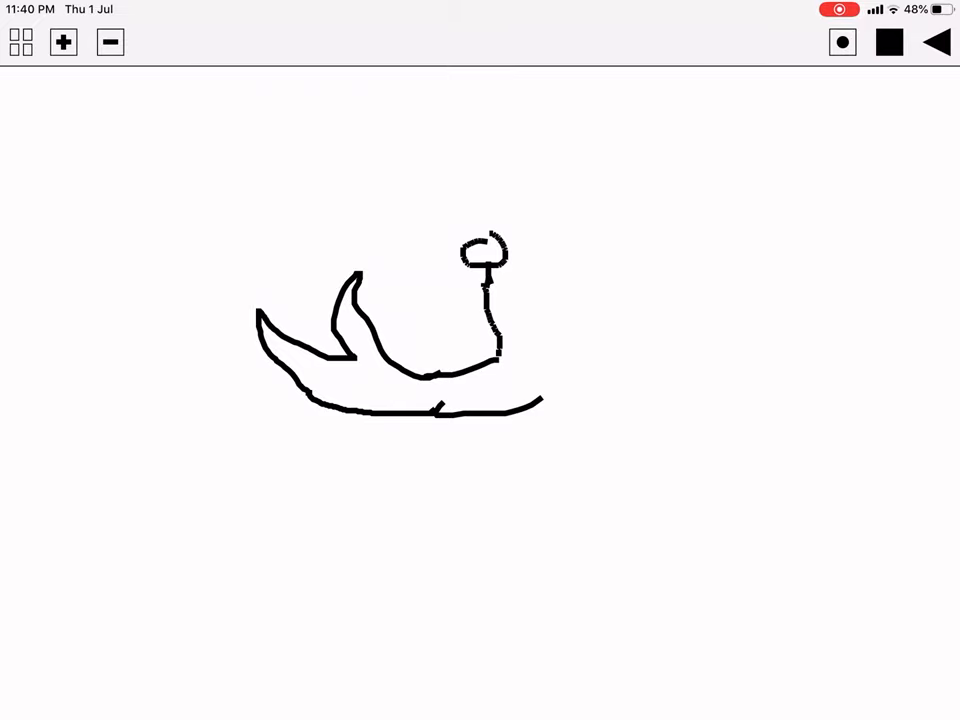
pyautogui.click(596, 326)
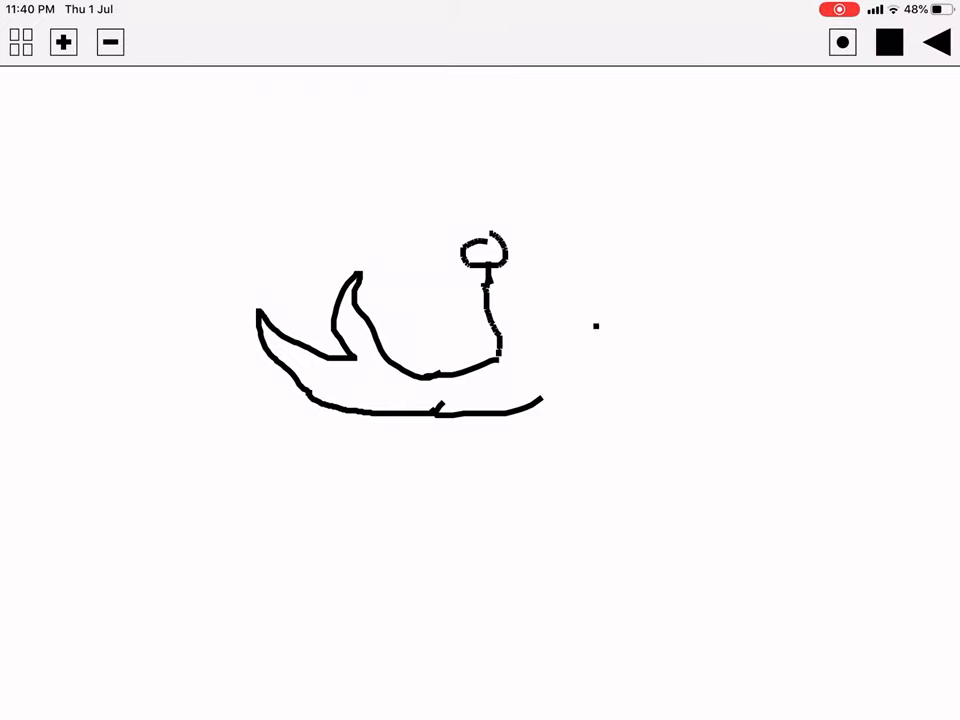
pyautogui.moveTo(596, 324); pyautogui.dragTo(588, 190)
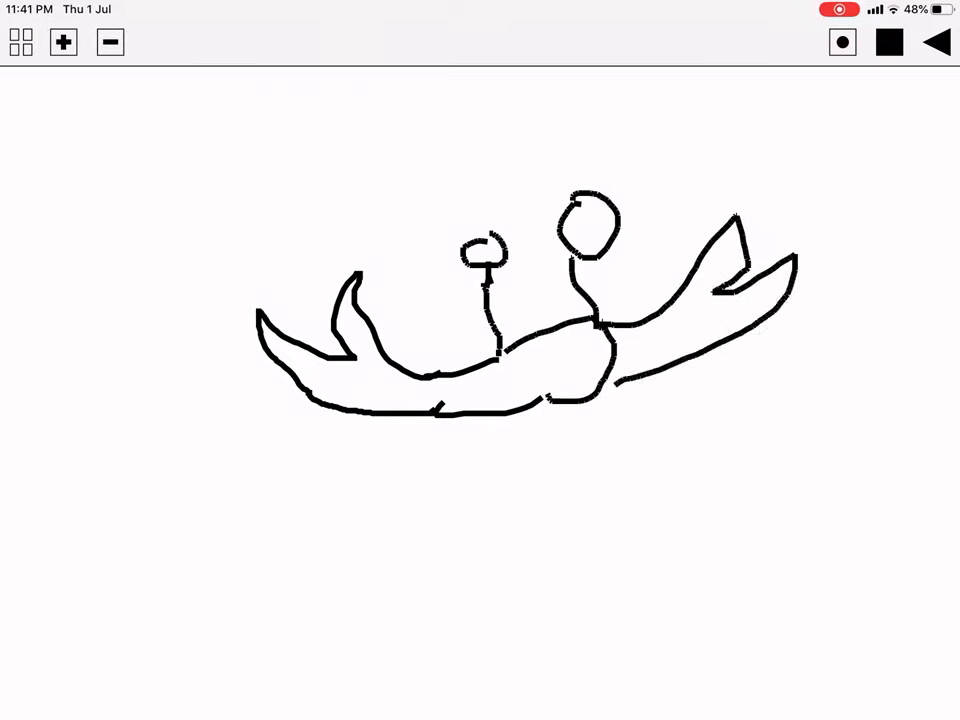
# Step: Draw several legs beneath the crab's body
pyautogui.moveTo(490, 410); pyautogui.dragTo(450, 510)
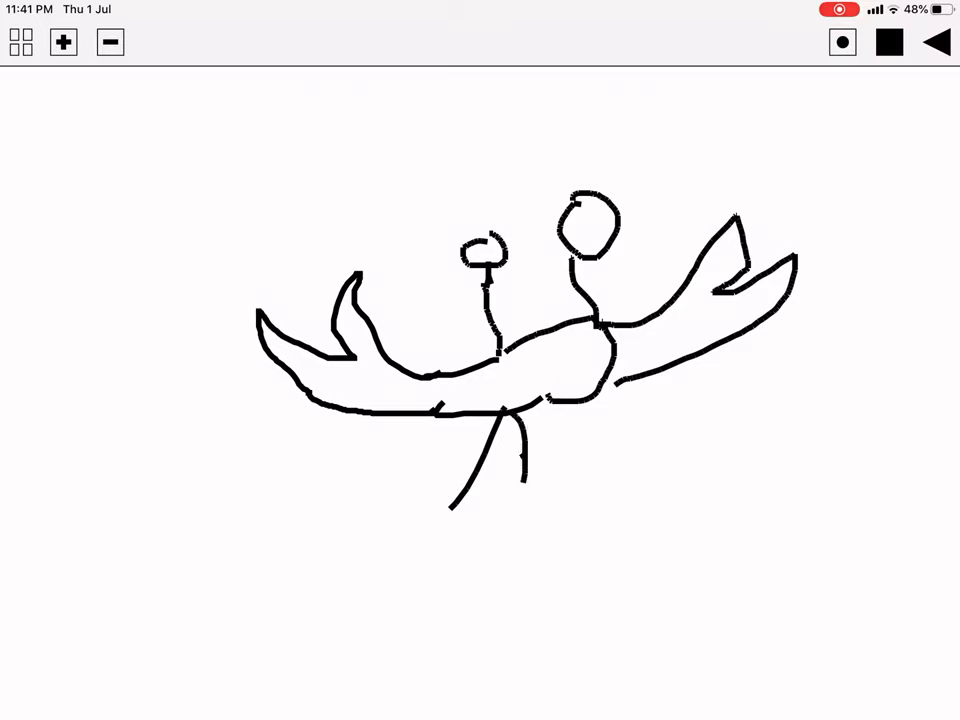
pyautogui.moveTo(476, 410); pyautogui.dragTo(450, 504)
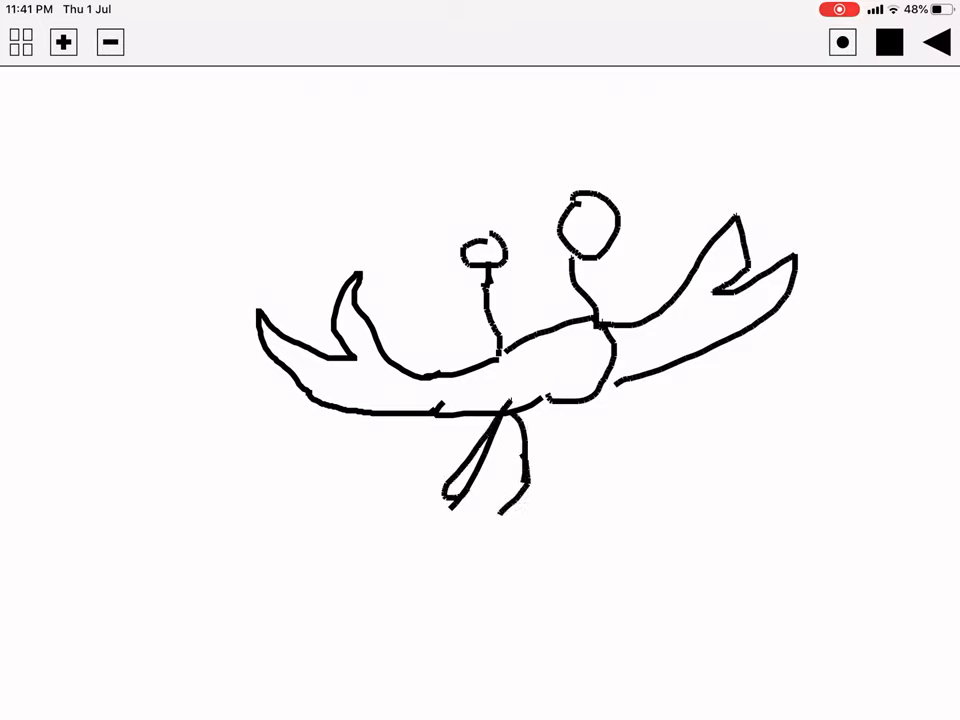
pyautogui.moveTo(550, 400); pyautogui.dragTo(500, 504)
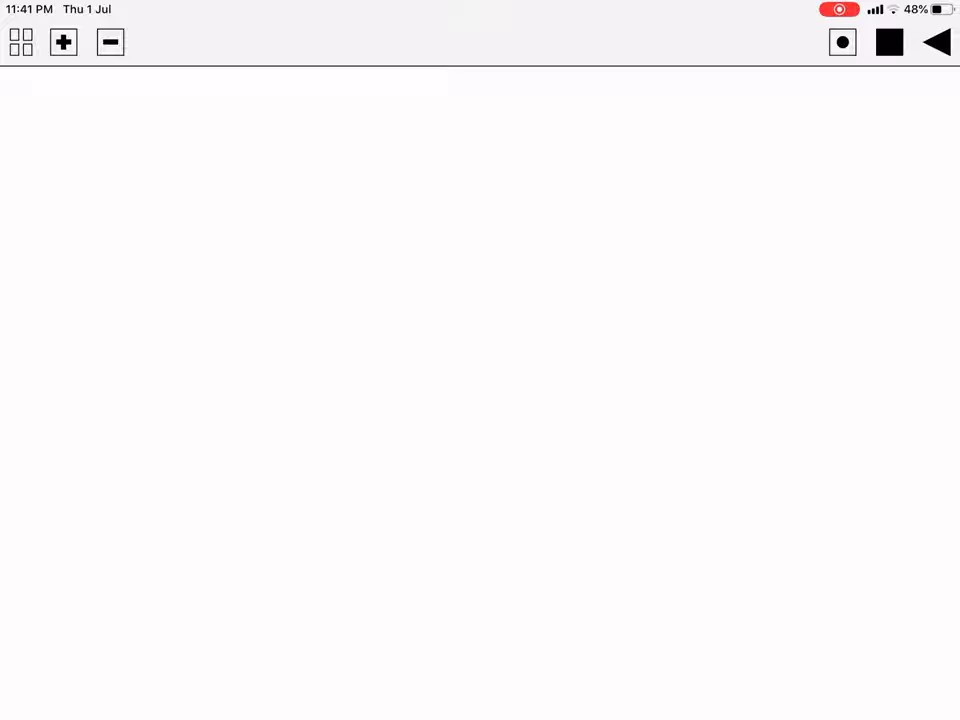
# Step: Draw a black arch at the centre crossed by vertical and horizontal grid-like strokes
pyautogui.moveTo(362, 410); pyautogui.dragTo(476, 300)
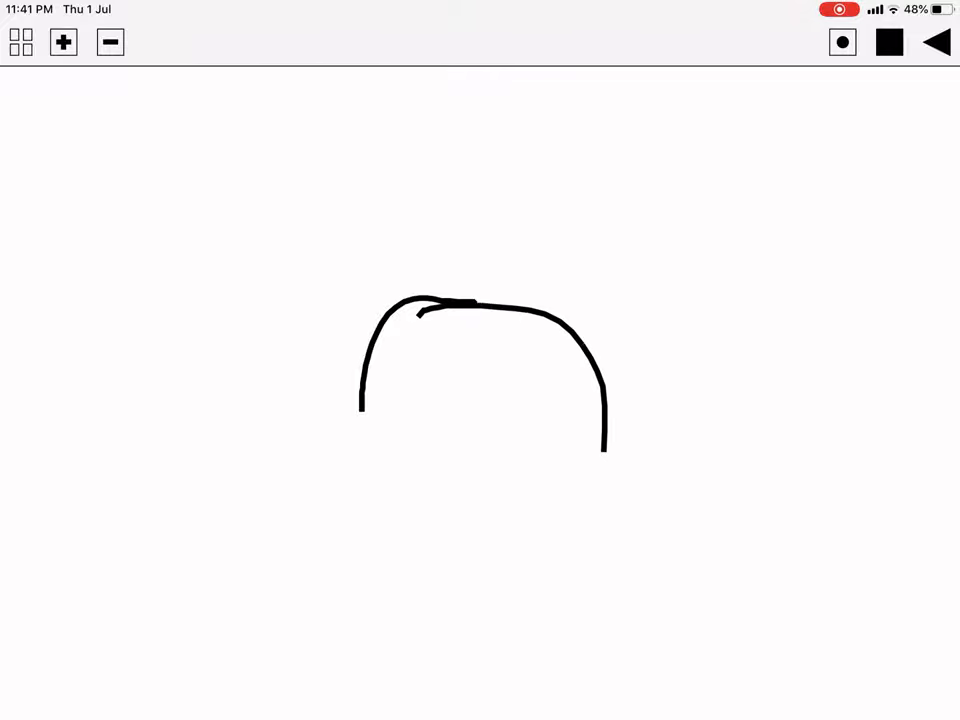
pyautogui.moveTo(496, 290); pyautogui.dragTo(490, 504)
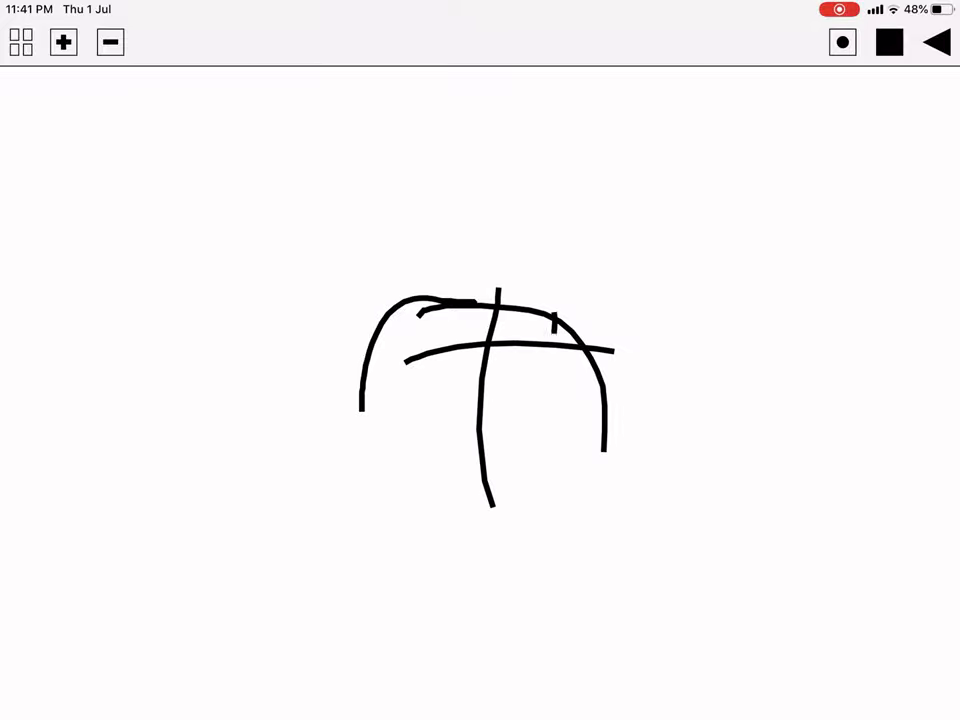
pyautogui.moveTo(390, 400); pyautogui.dragTo(600, 390)
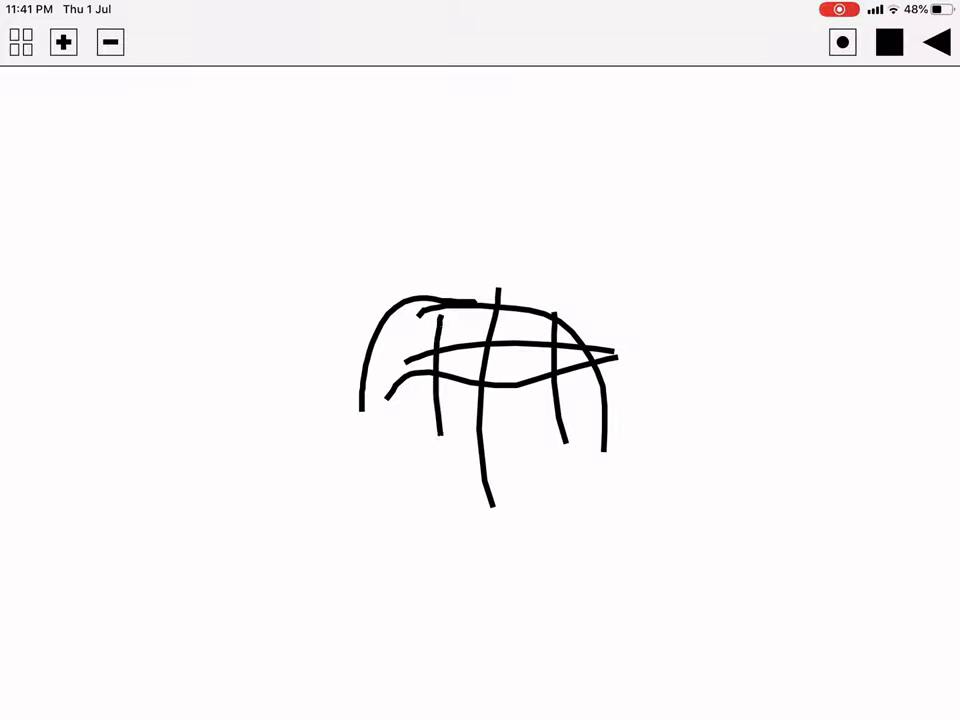